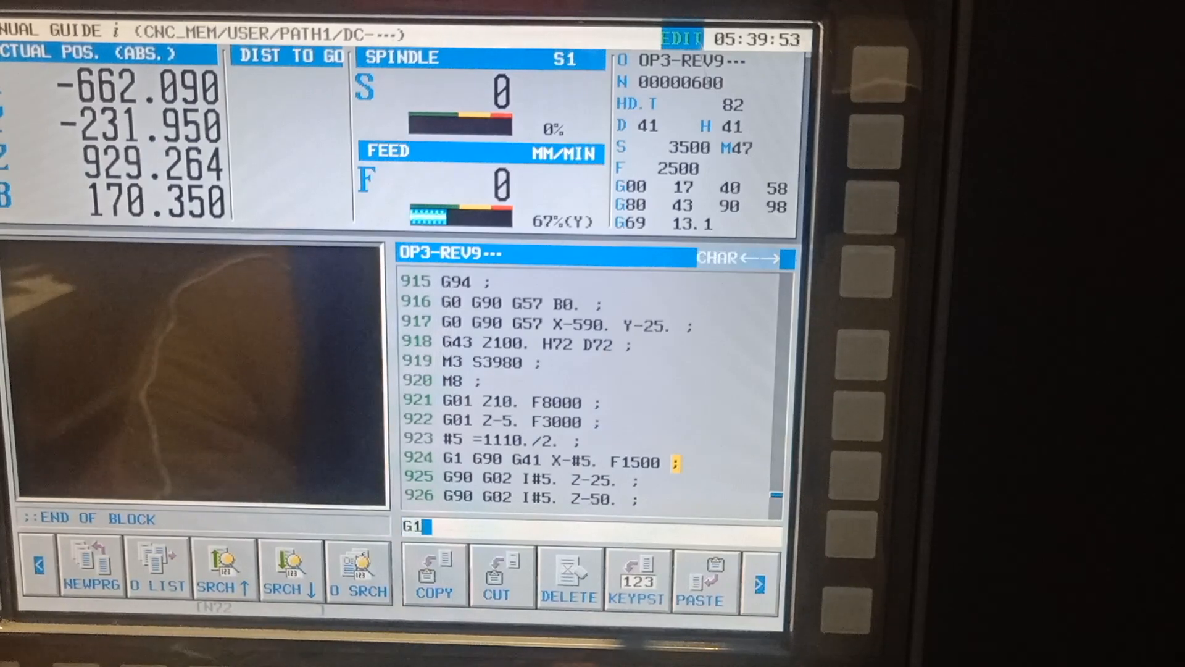
{"action": "type", "text": "Y0."}
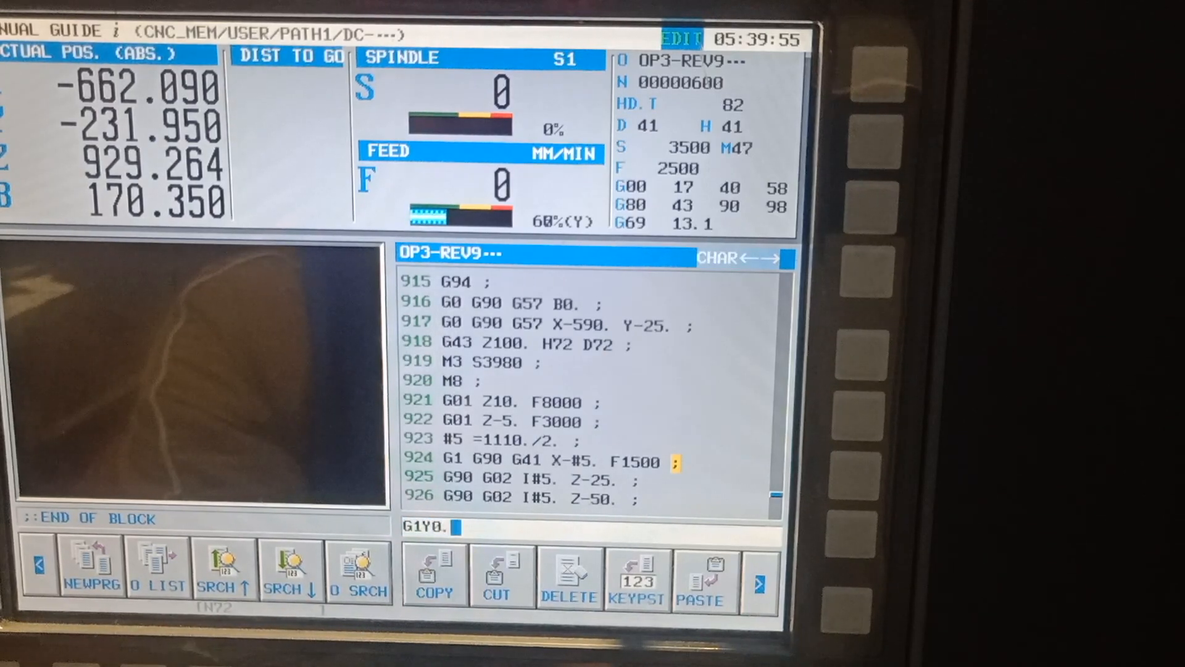